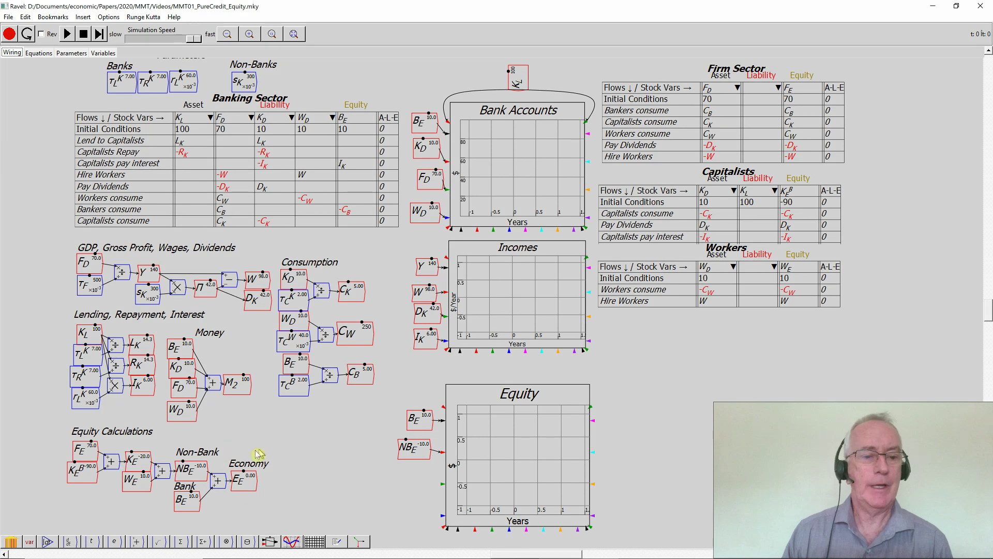
mouse_move(280, 431)
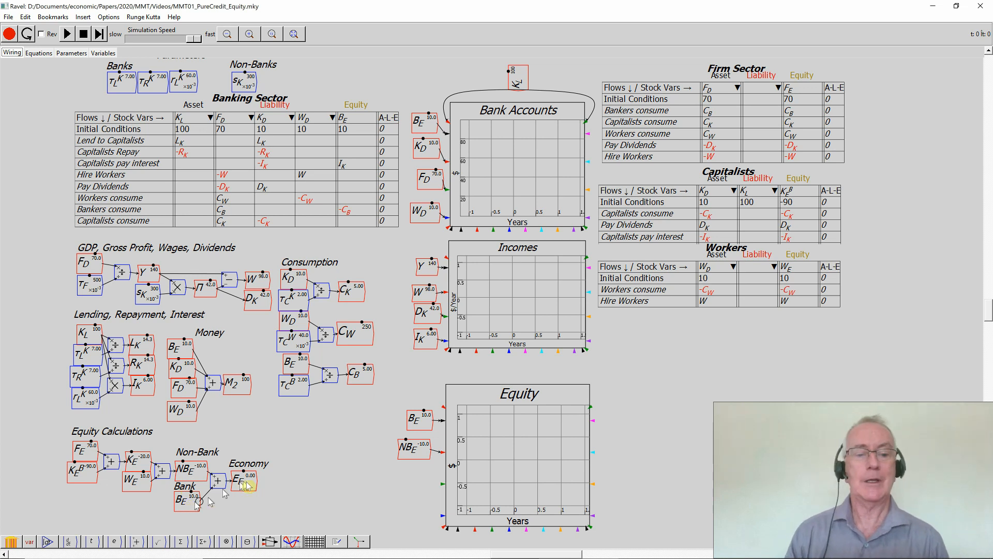
mouse_move(248, 486)
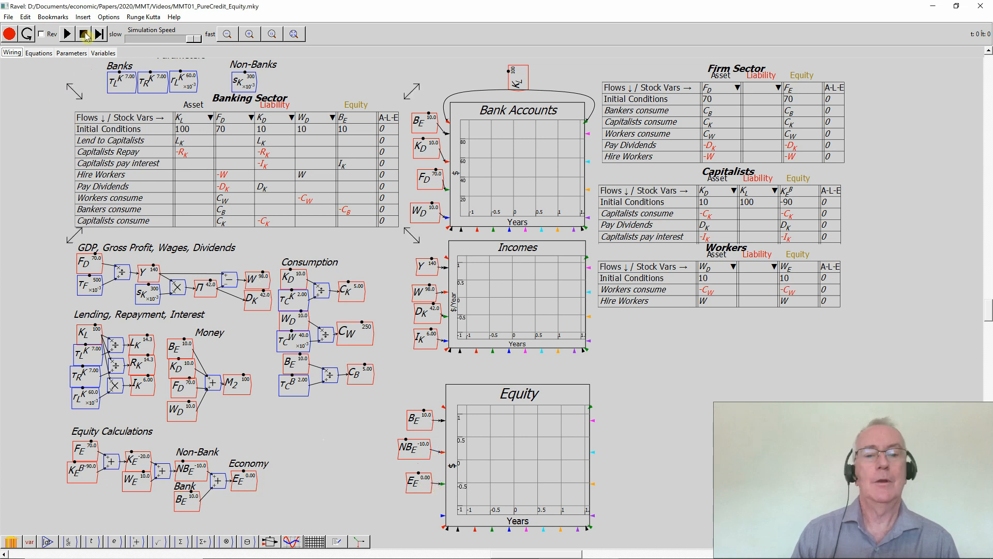
- Run the simulation so the Equity plot shows the equity paths, including E_E
left_click(82, 34)
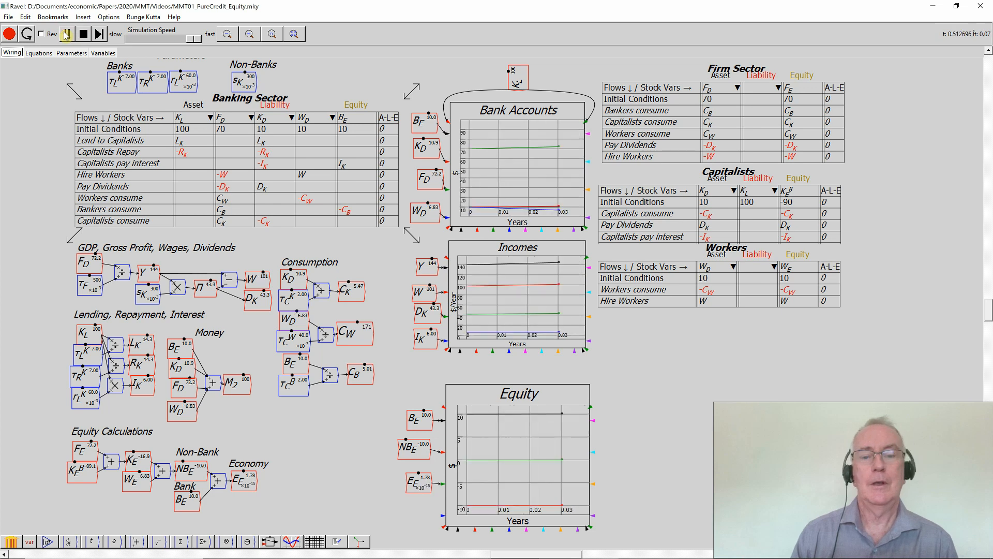
left_click(65, 33)
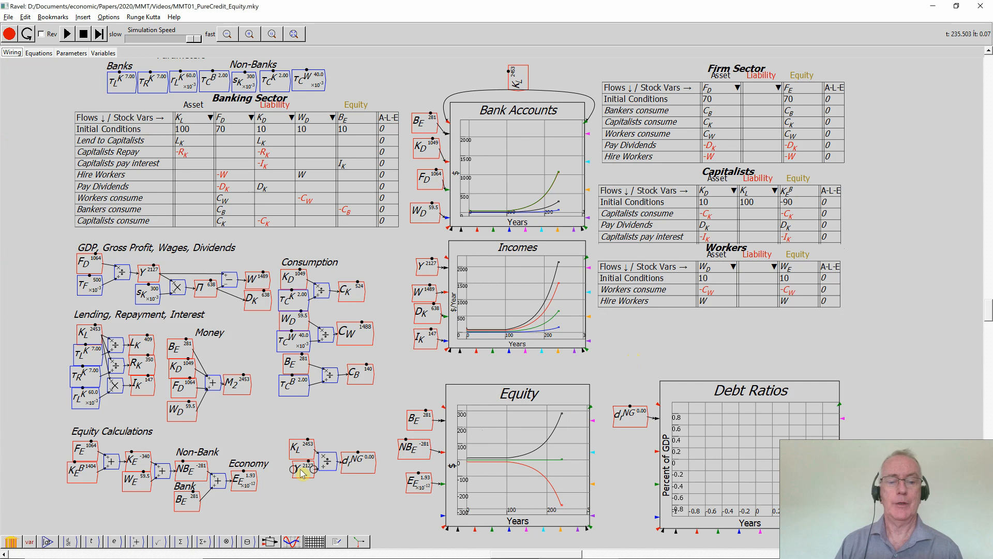
mouse_move(353, 470)
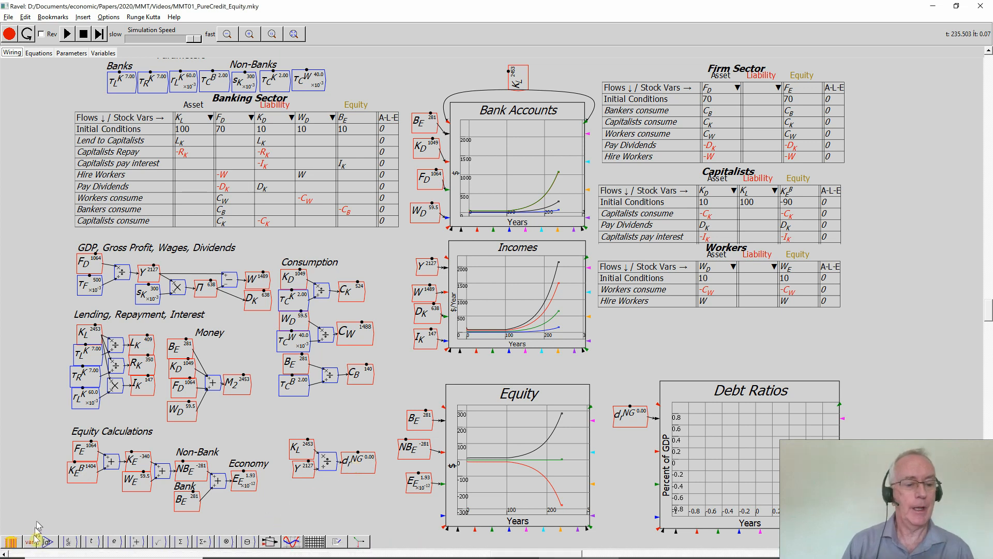
- Begin adding a new quantity from the variable tool
left_click(30, 541)
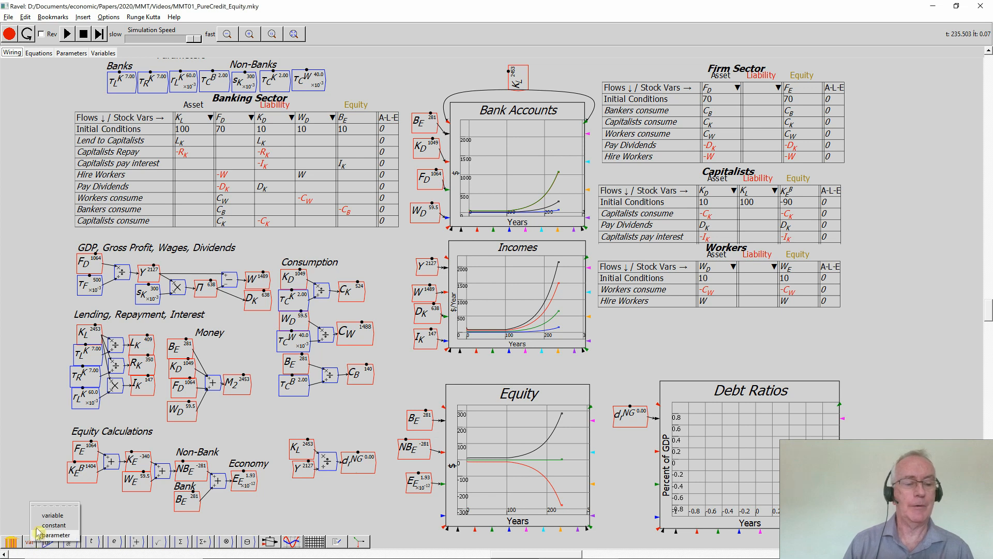
- Create a constant variable with value 100
left_click(46, 526)
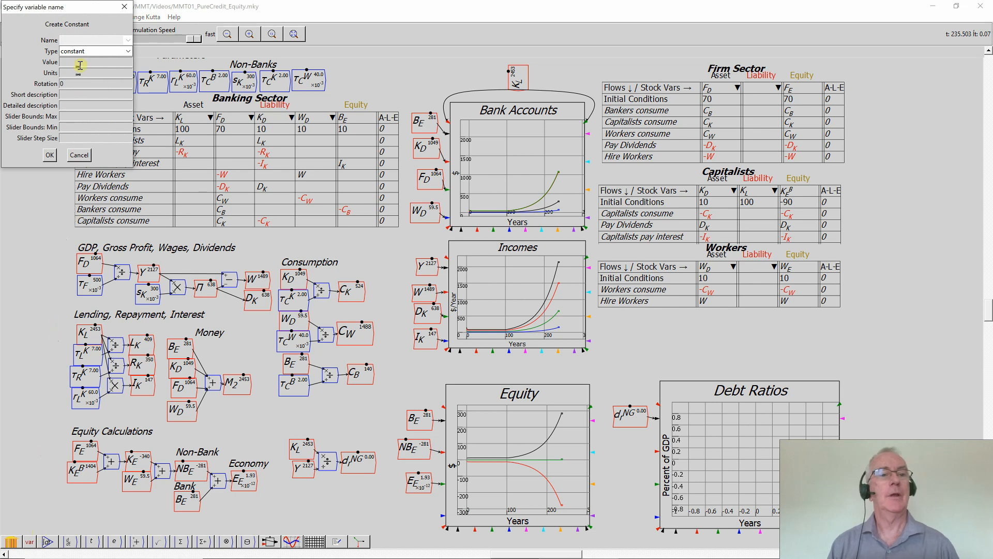
type("100")
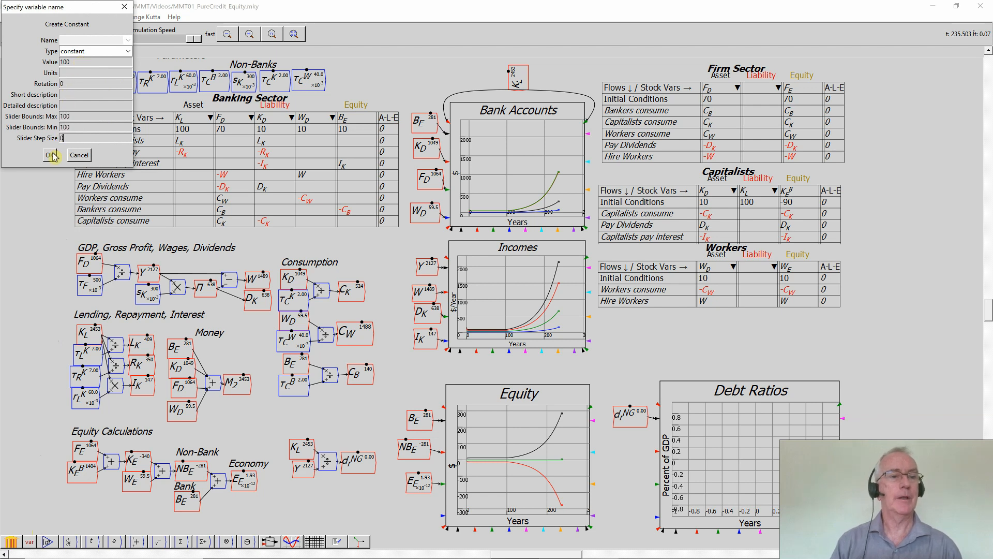
left_click(45, 155)
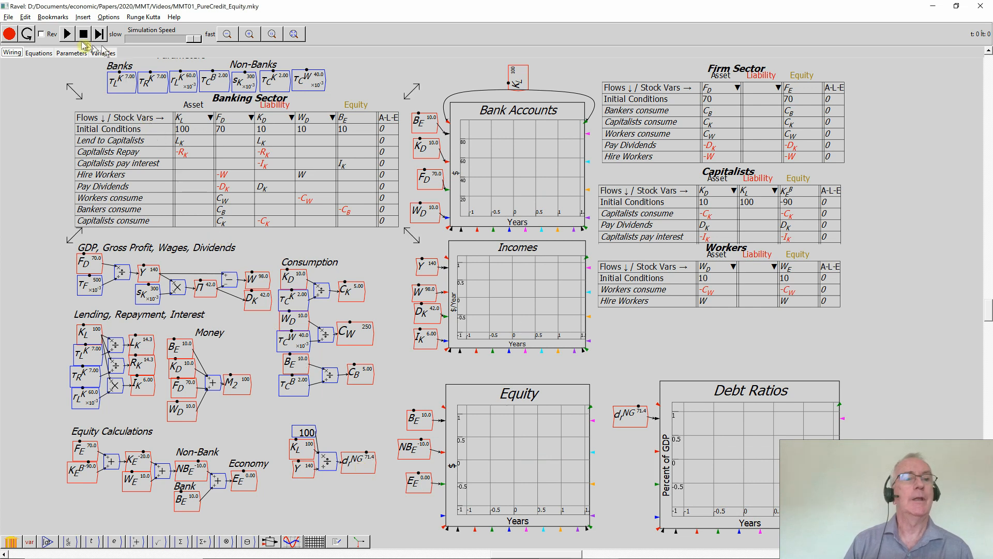
- Reset and rerun the simulation so the percent debt ratio climbs to about 113
left_click(79, 38)
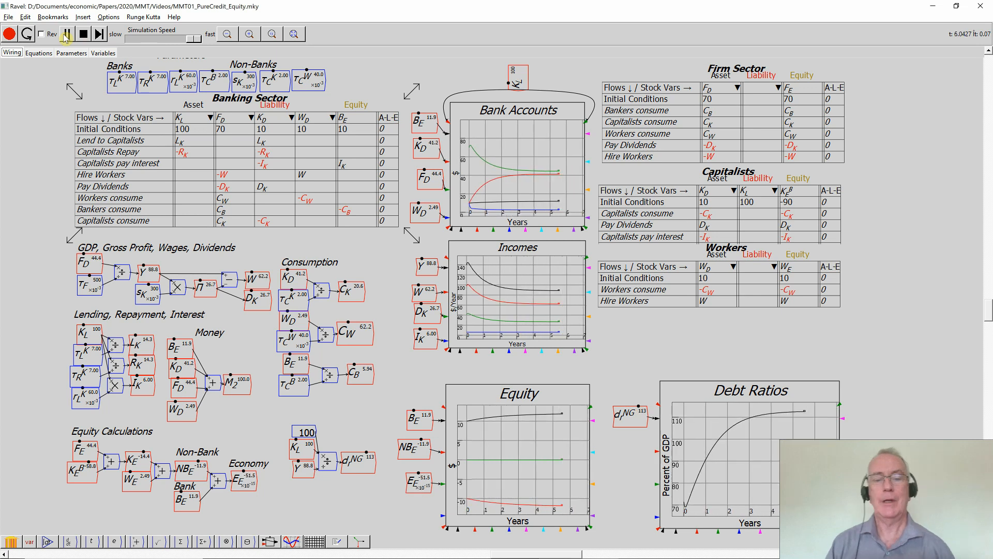
left_click(81, 38)
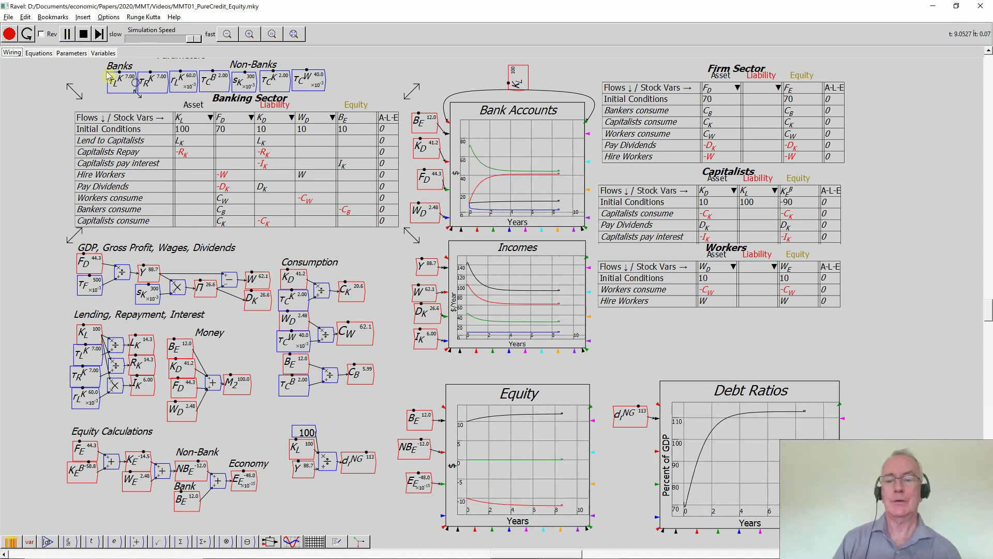